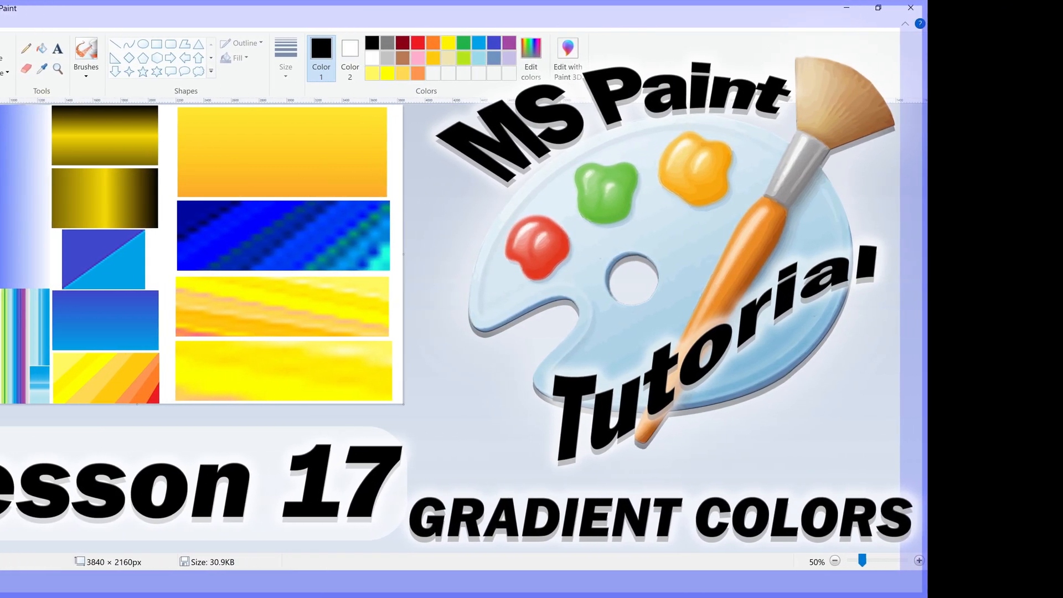
Step: Preview the sample gradient collage images, then leave Paint for the desktop
click(125, 58)
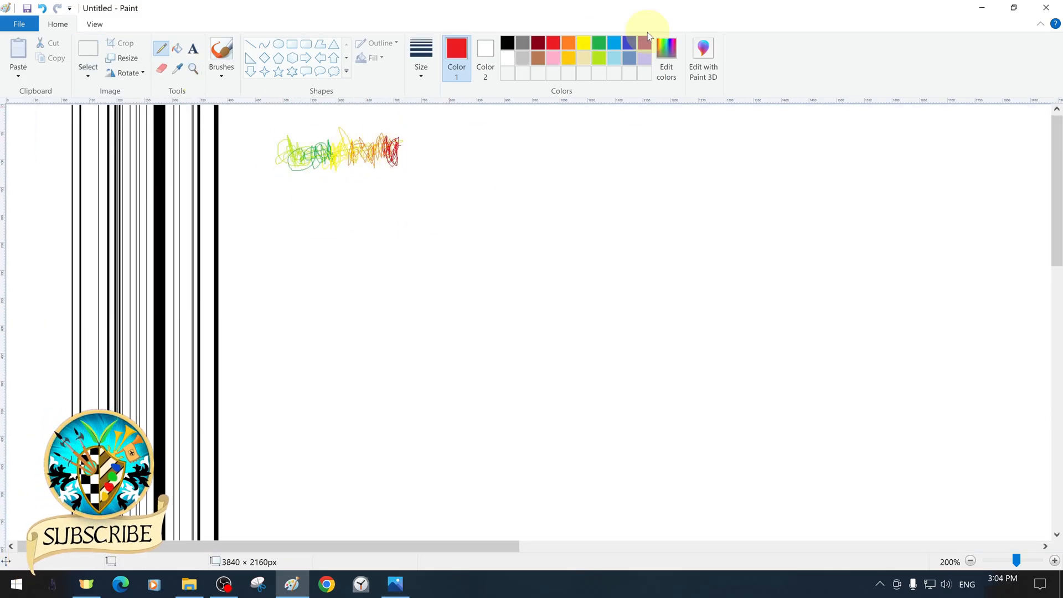
click(127, 58)
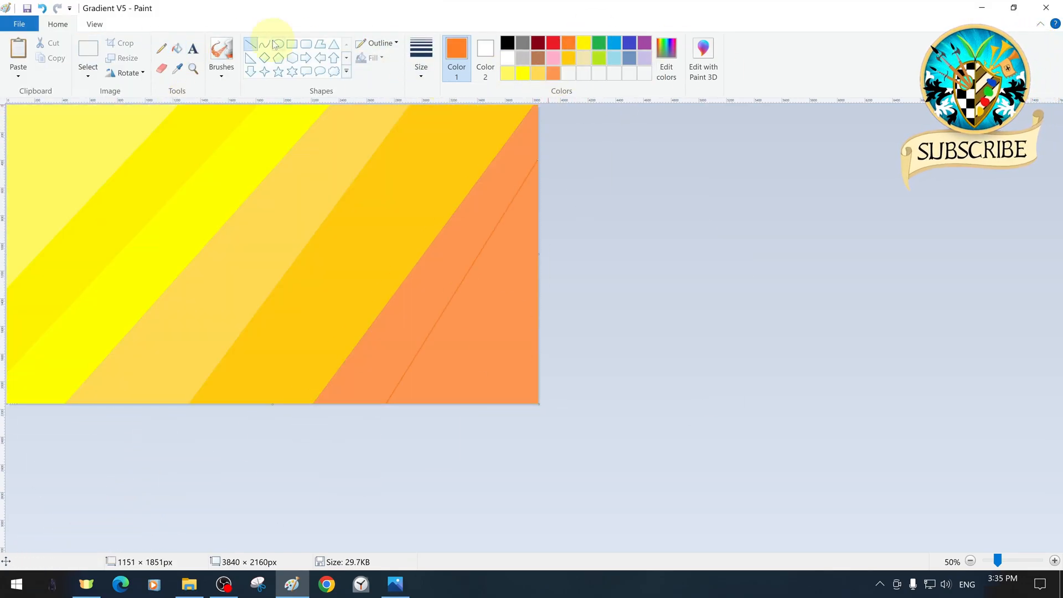
click(126, 58)
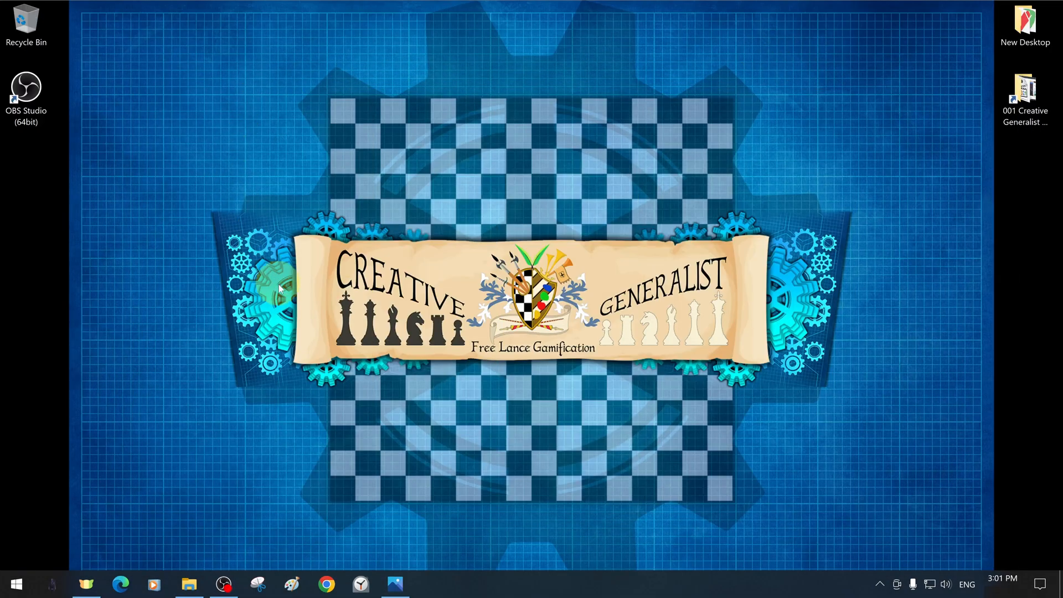
Step: Start Paint with a blank canvas, undo the stray red brush stroke and pick the Pencil thickness
click(291, 583)
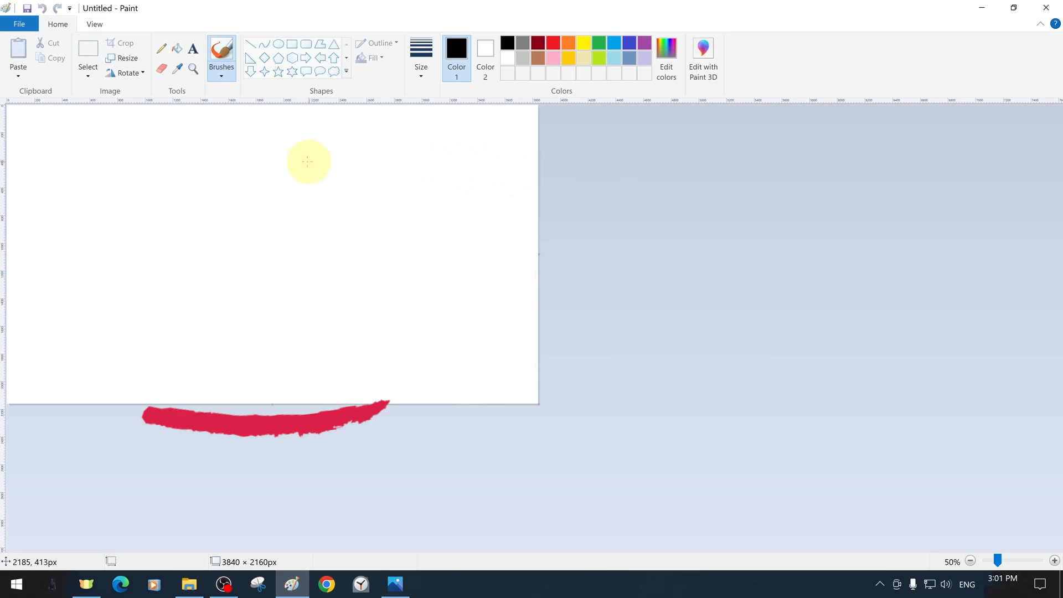
key(ctrl+z)
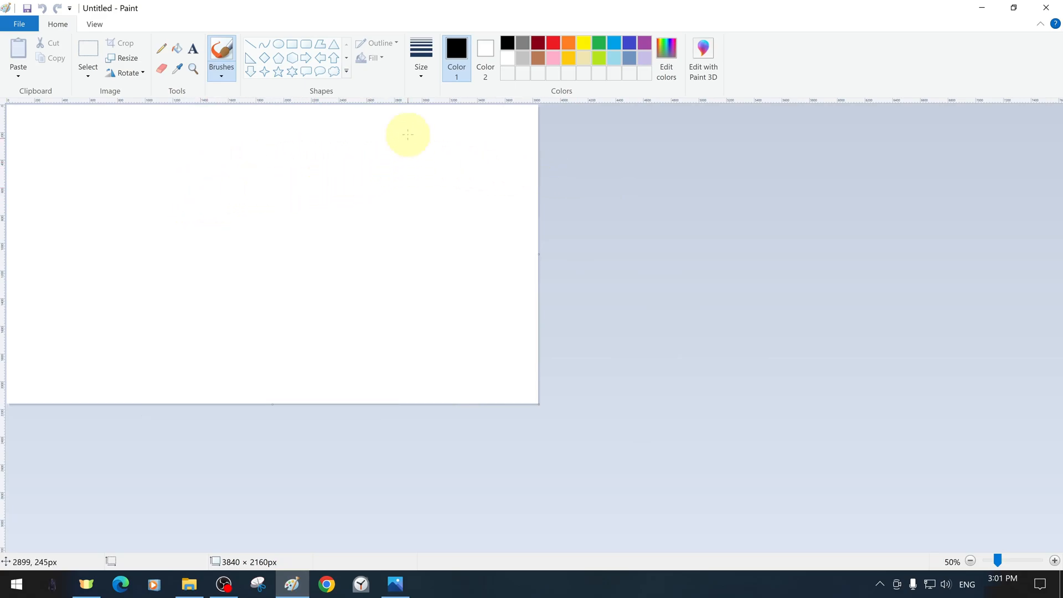
mouse_move(176, 47)
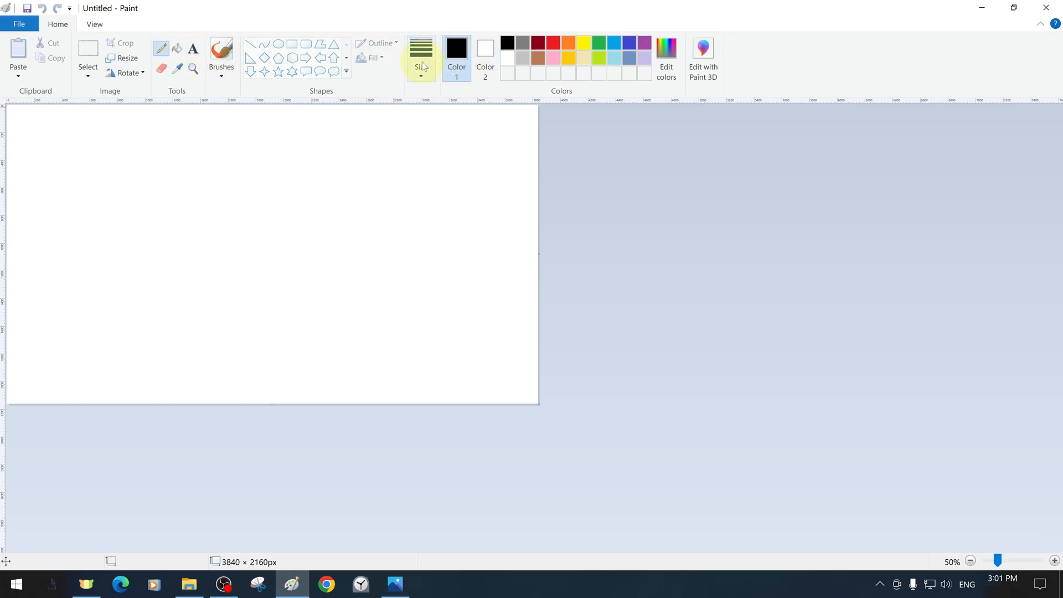
click(421, 54)
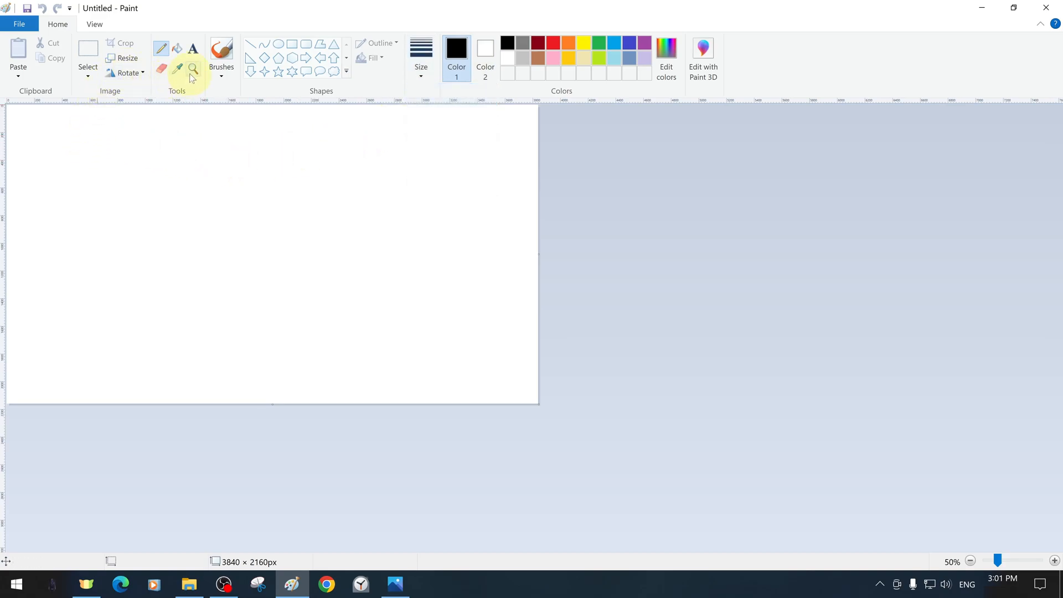
Step: Magnify the top-left of the canvas to 200% for close drawing
click(193, 69)
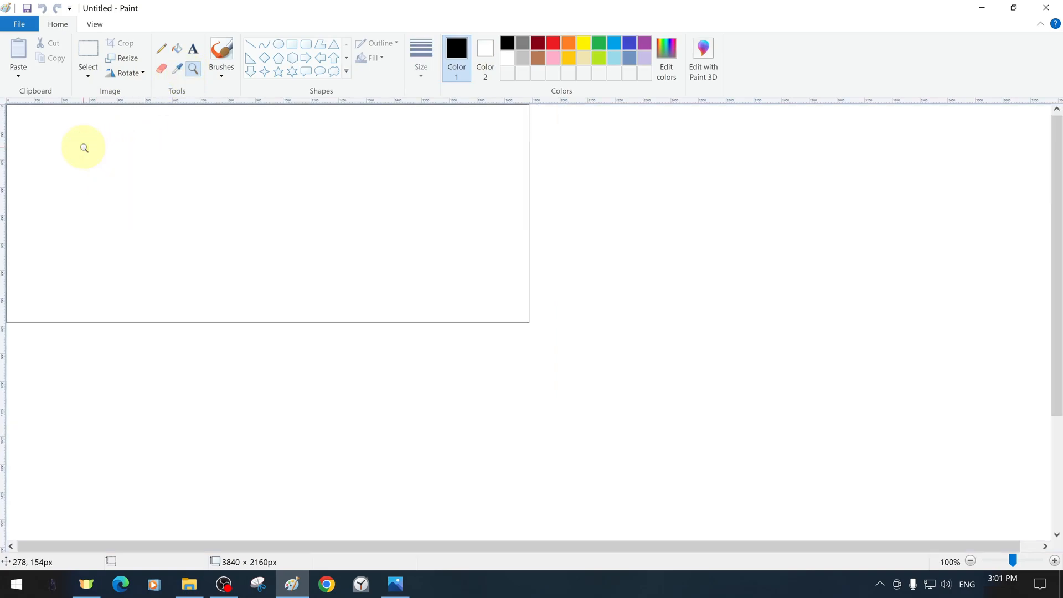
click(84, 148)
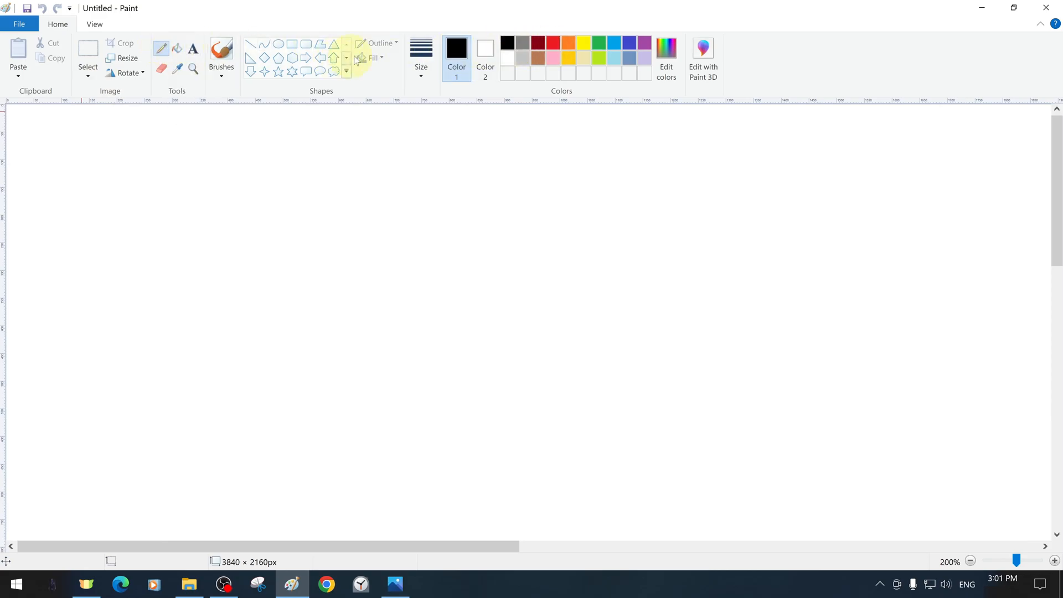
click(421, 51)
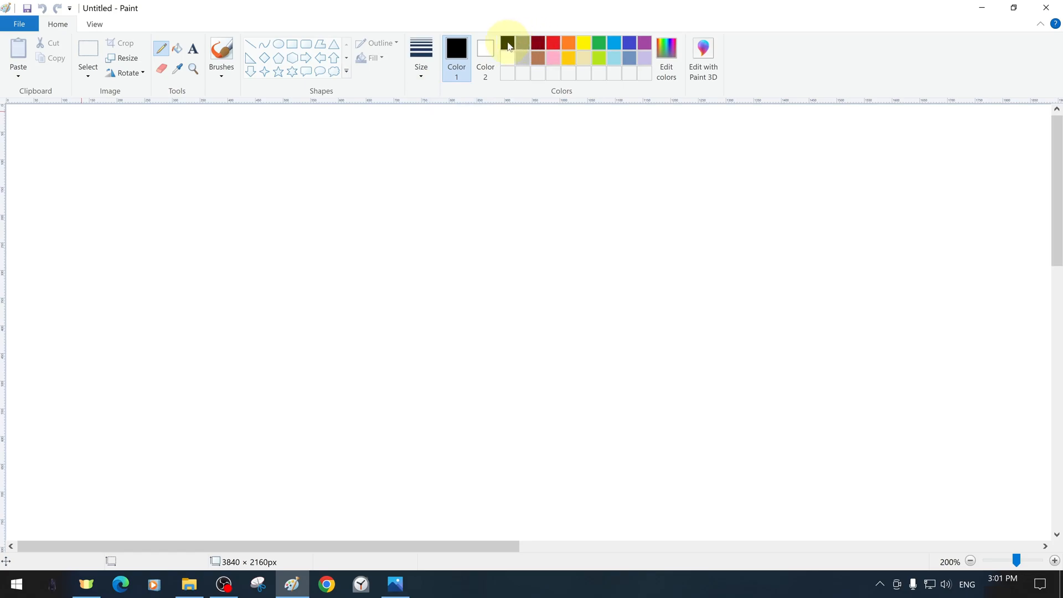
mouse_move(66, 188)
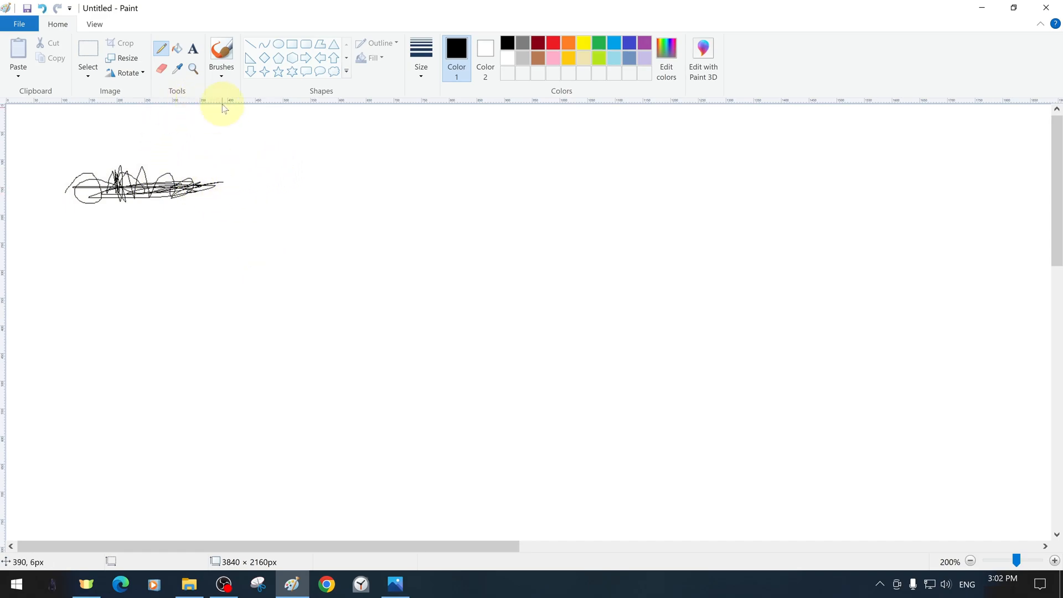
Step: Select the black scribble and stretch it into tall stripes down the canvas height
click(87, 54)
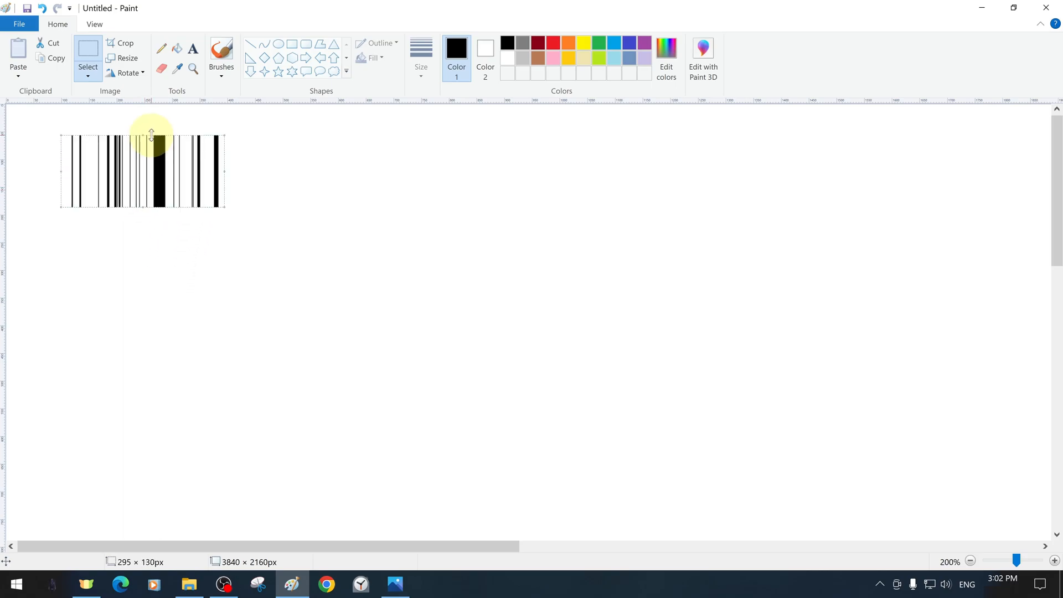
drag(151, 134, 147, 387)
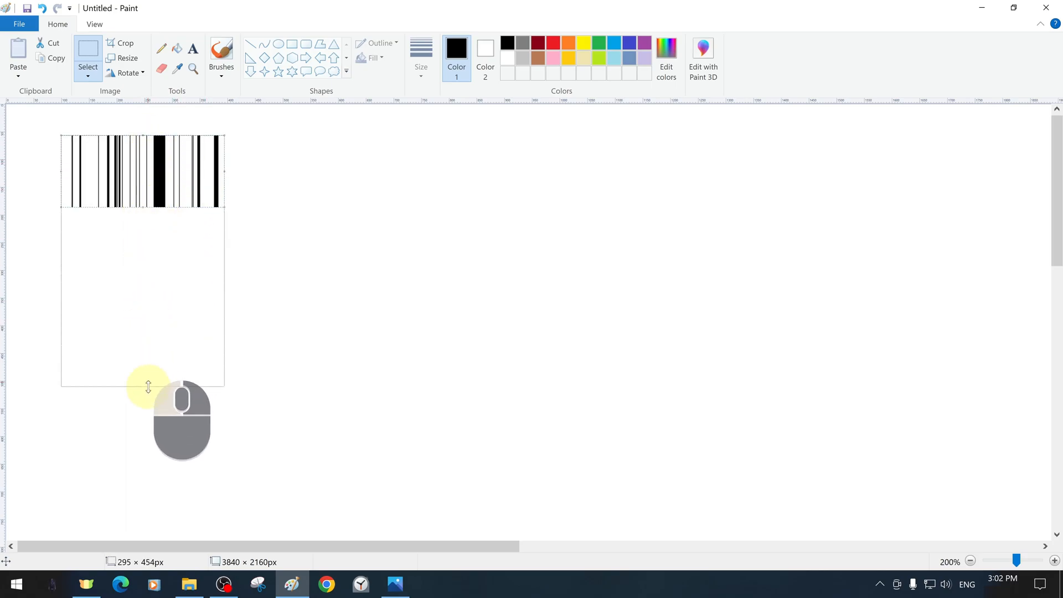
drag(143, 383, 139, 411)
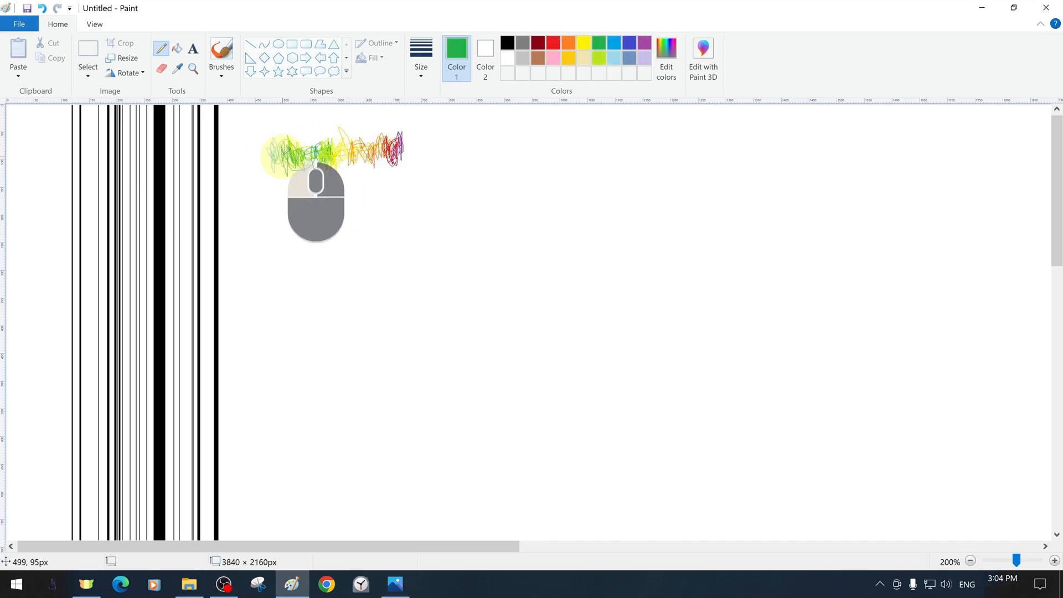
Step: Resize the colour scribble by percentage (100/500 then 500/500) into tall rainbow stripes
click(126, 58)
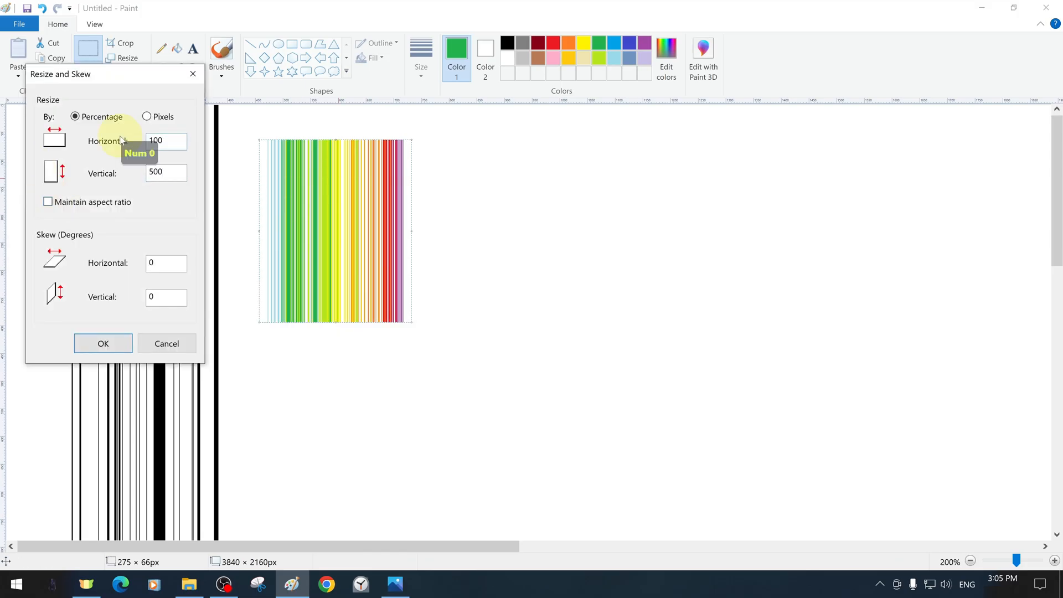
click(103, 343)
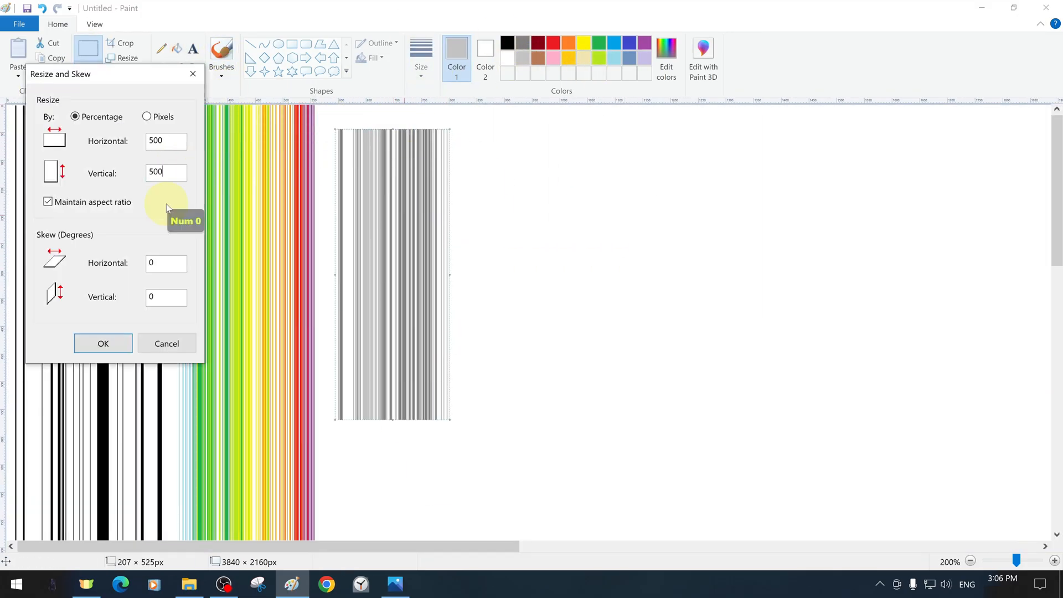
click(103, 344)
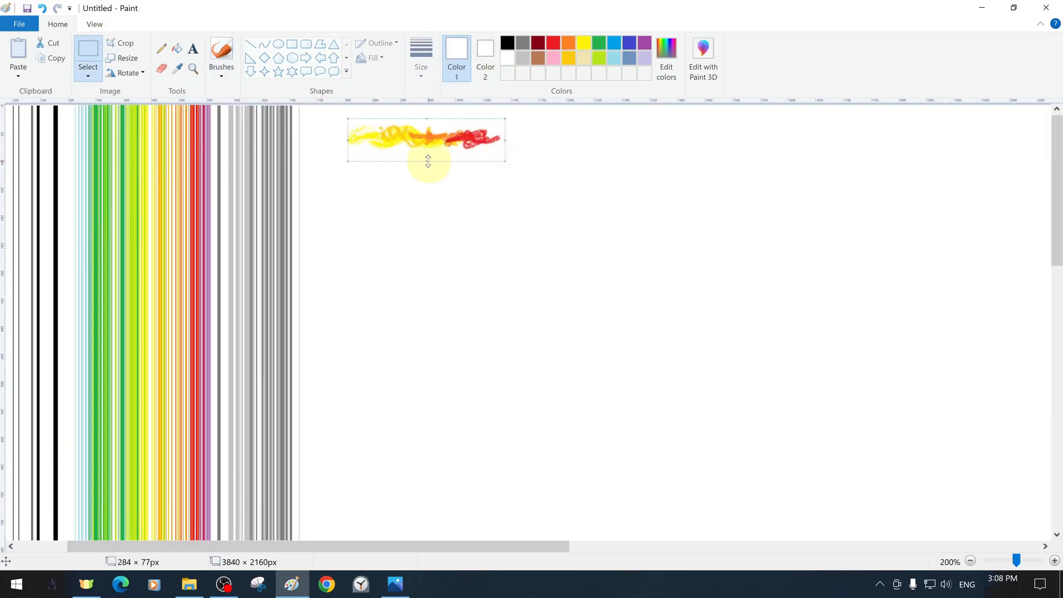
scroll(down, 3)
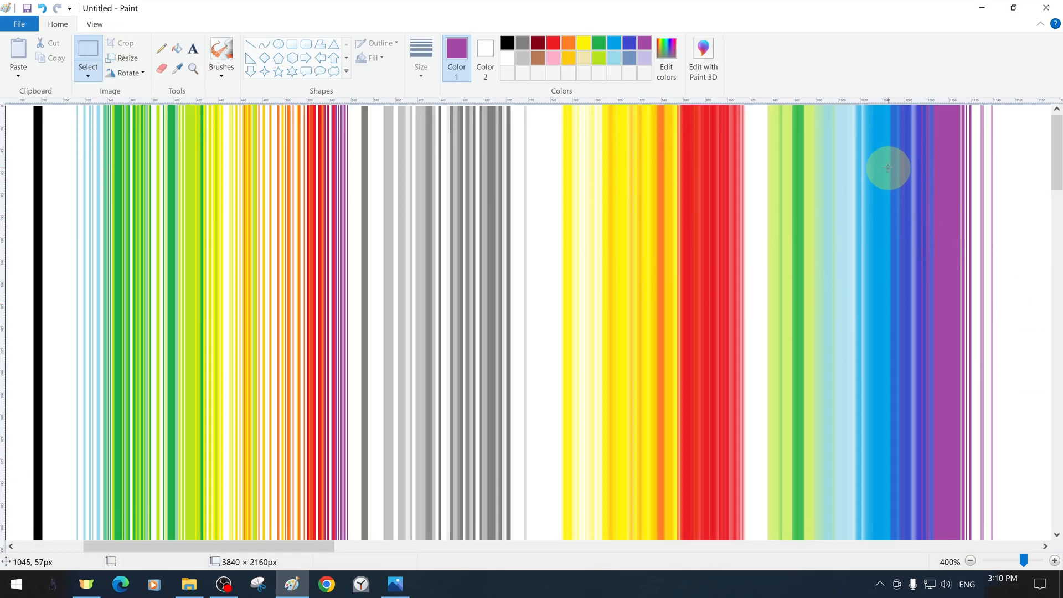
Step: Paste the blue gradient, stretch it wider and taller into a tall blue strip and place it
key(ctrl+v)
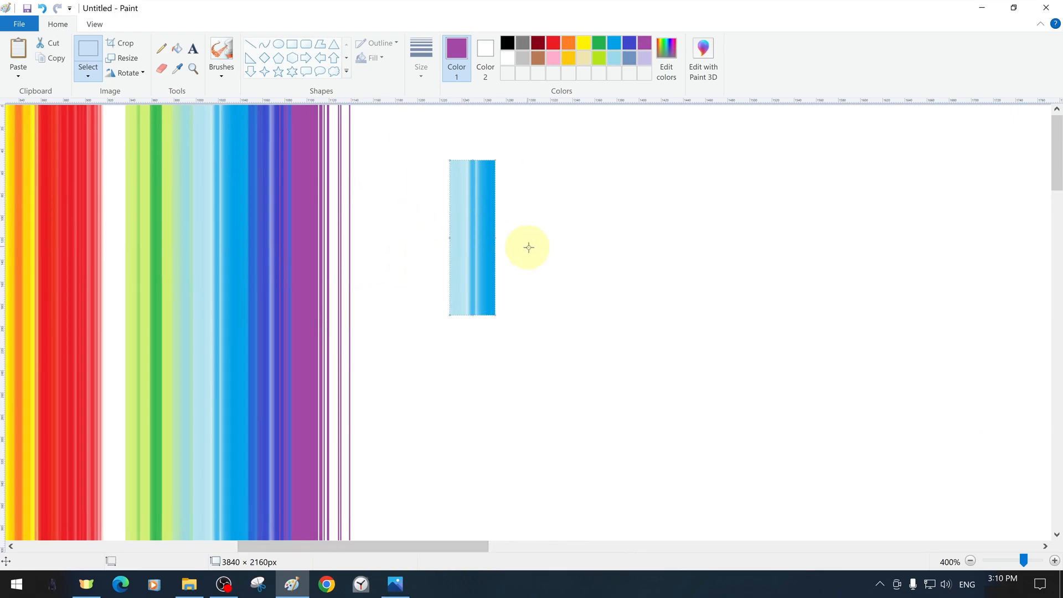
drag(495, 237, 635, 239)
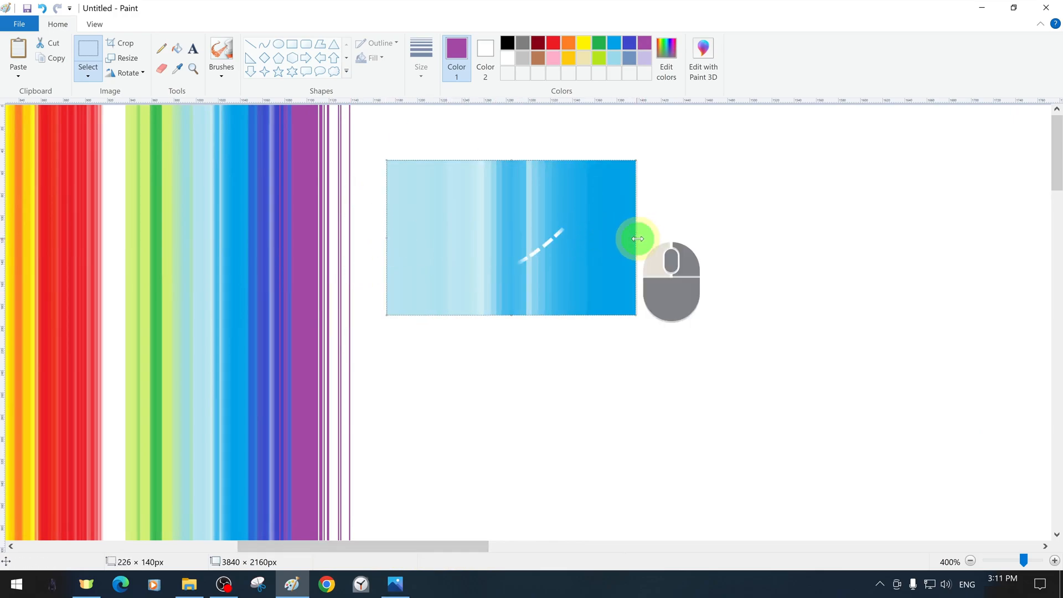
drag(635, 239, 755, 240)
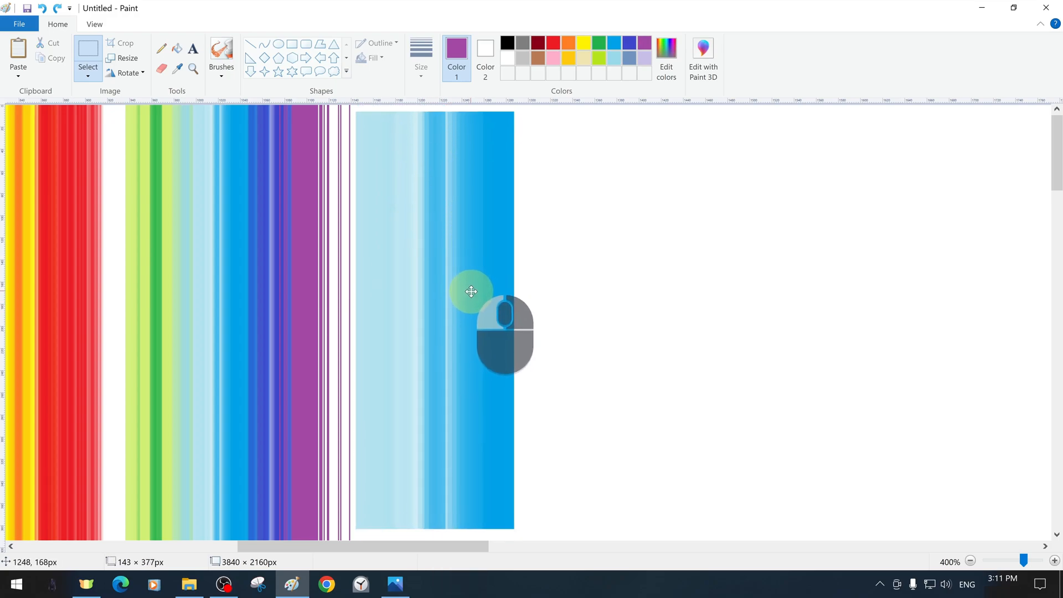
click(126, 58)
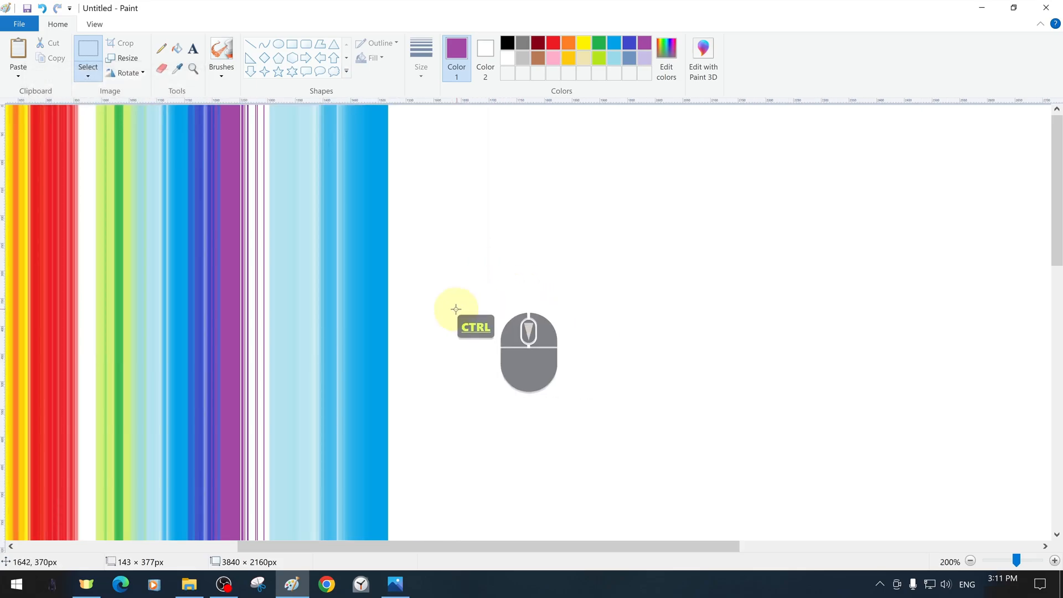
Step: Rotate a small blue gradient piece right 90° and resize it below the strip
right_click(283, 216)
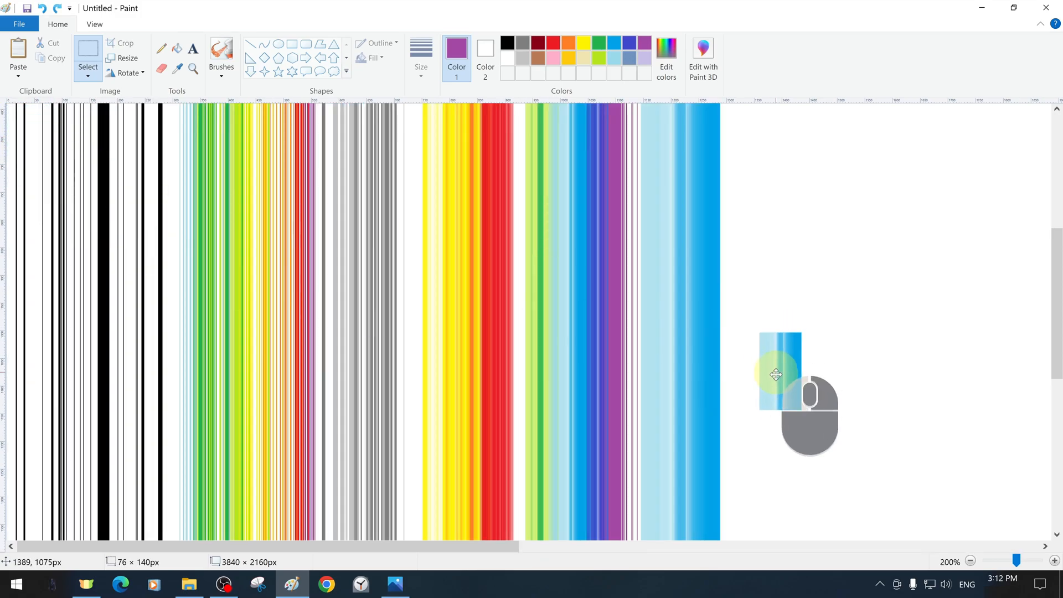
right_click(776, 374)
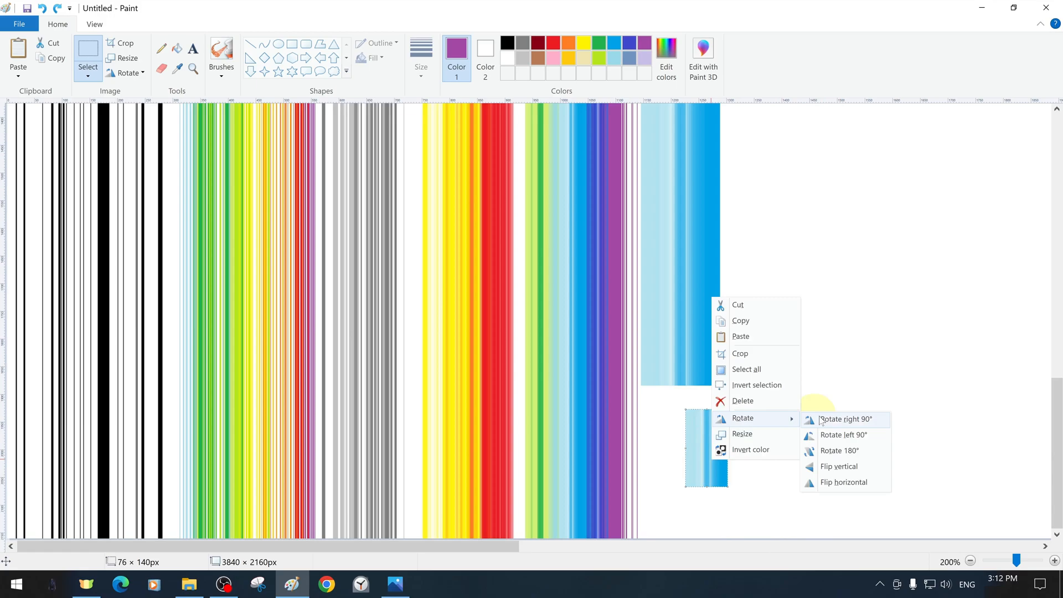
click(843, 419)
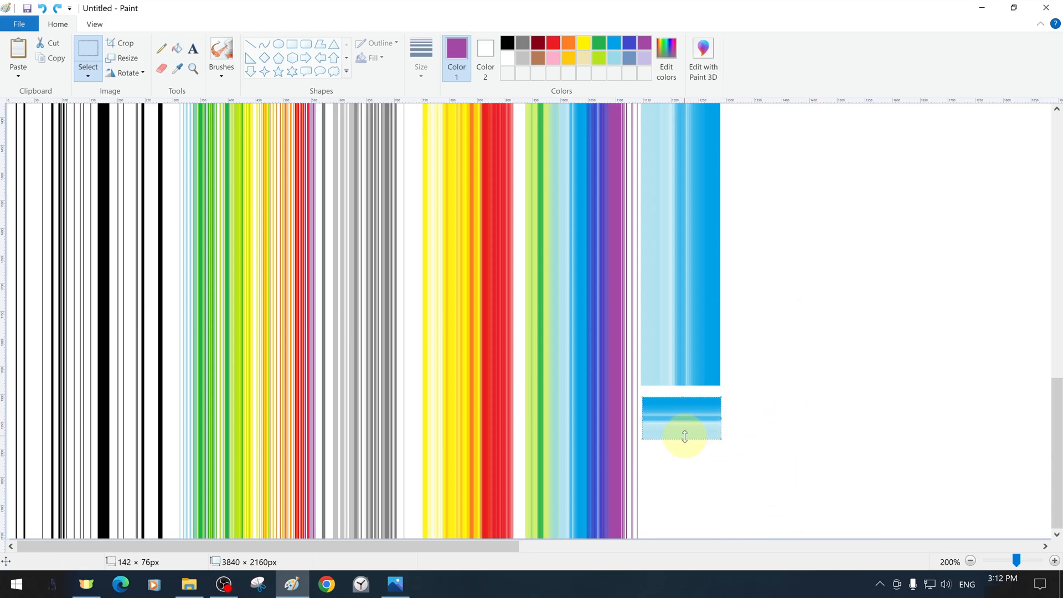
drag(684, 434, 684, 536)
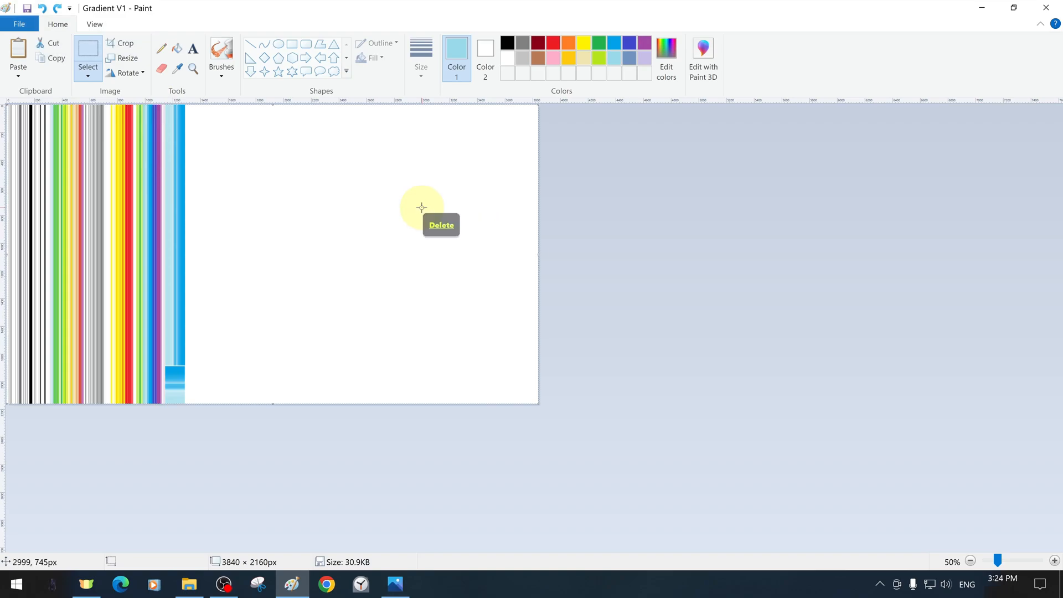
Step: Drop the selection after clearing, ready for the black triangle and diagonal line
click(440, 225)
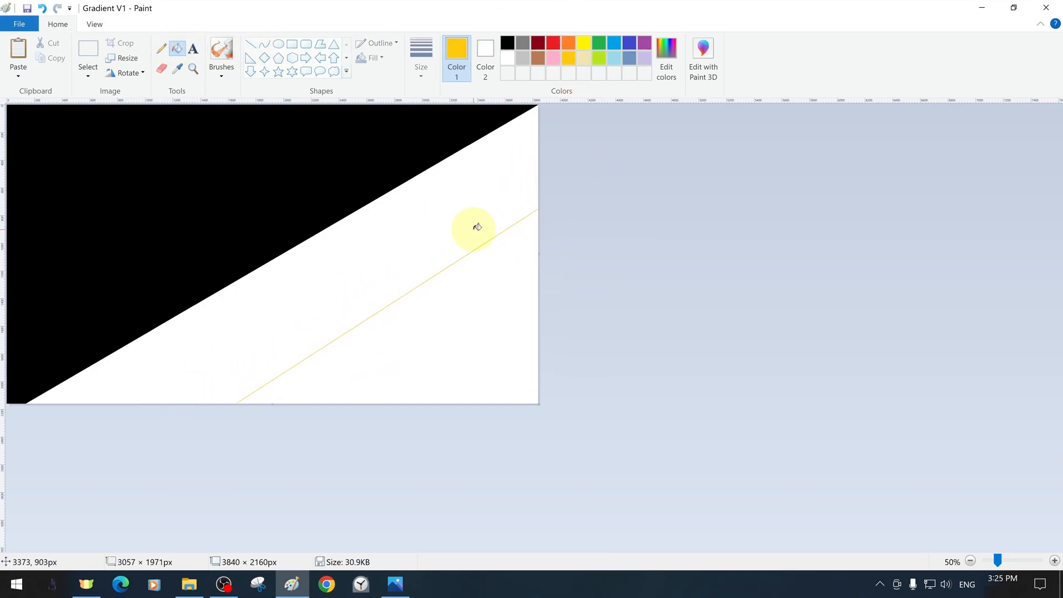
Step: Fill the lower band yellow, then squash the image to 1 pixel wide with aspect ratio off
click(476, 226)
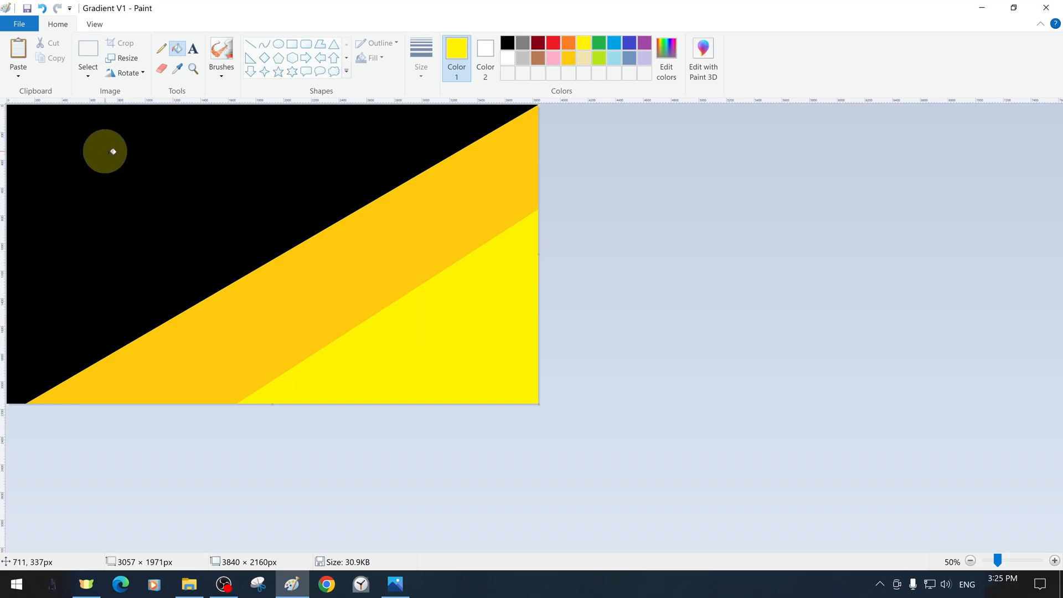
click(126, 58)
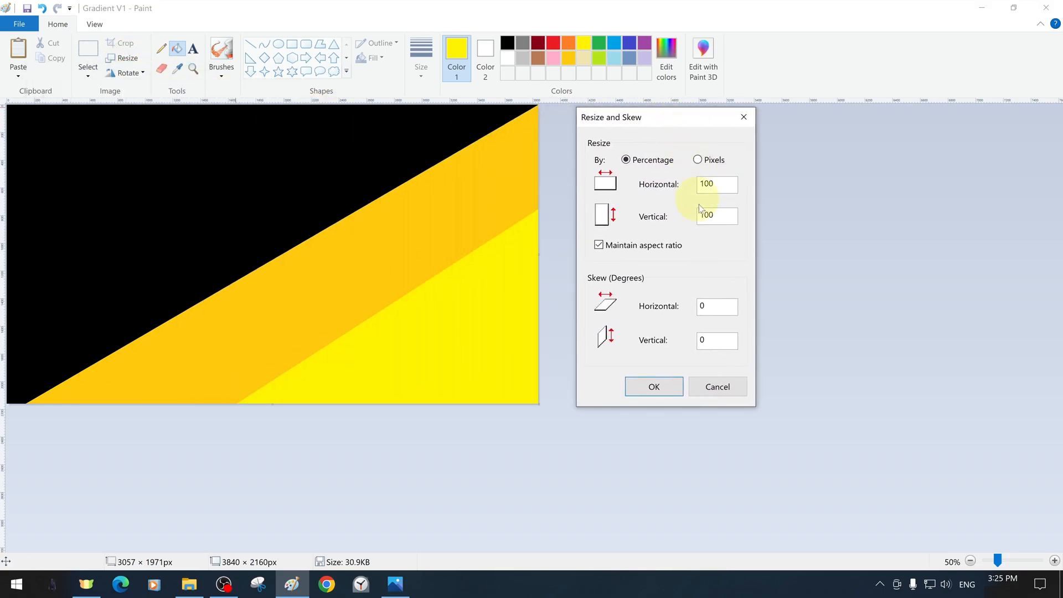
click(696, 159)
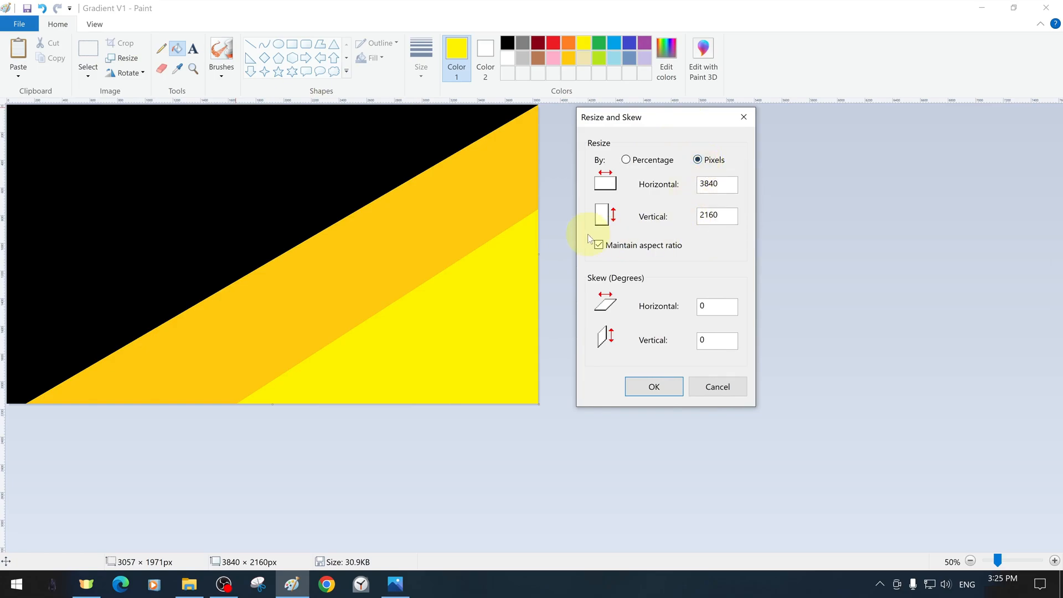
click(597, 244)
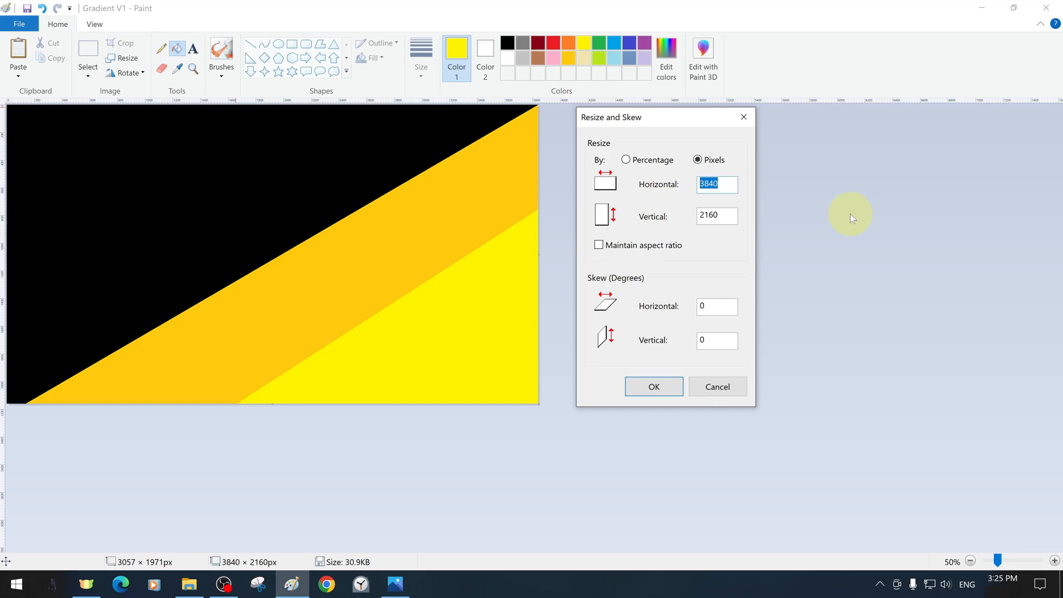
text(1)
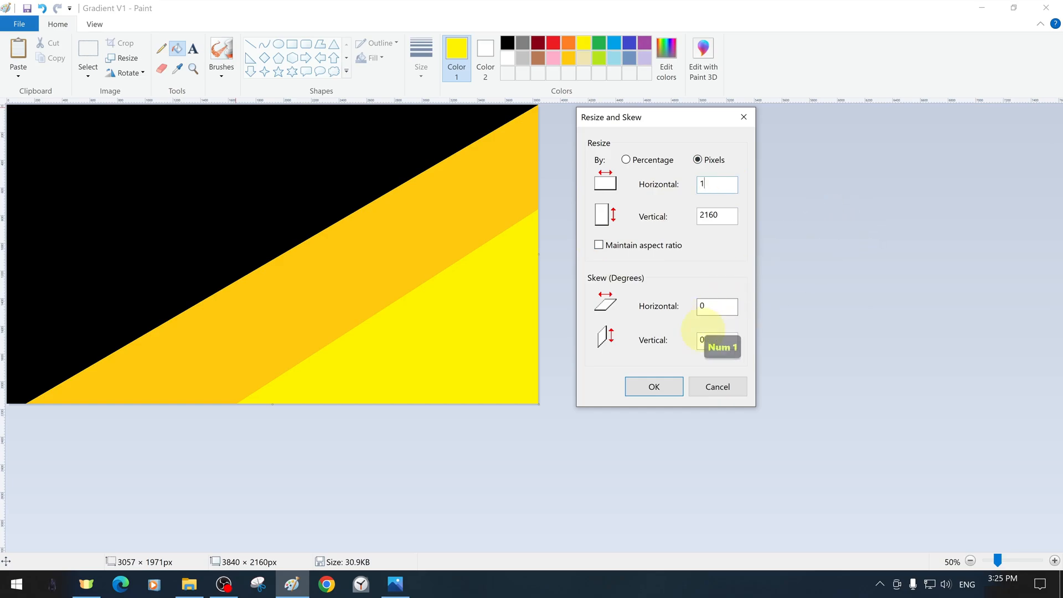
click(652, 387)
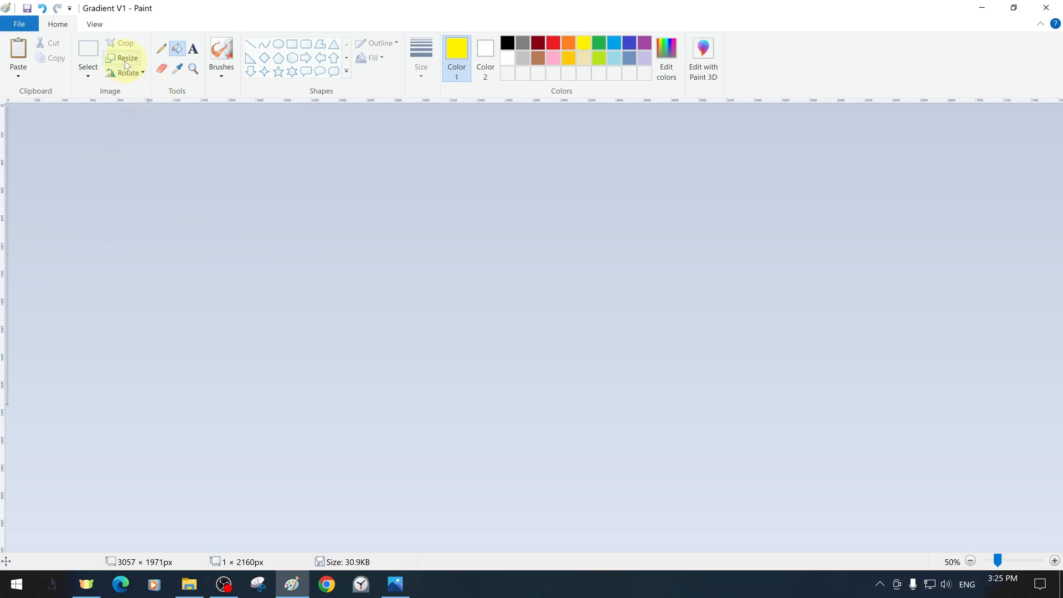
Step: Resize the 1-pixel strip back to 3840 pixels wide for a smooth black-to-yellow gradient
click(127, 58)
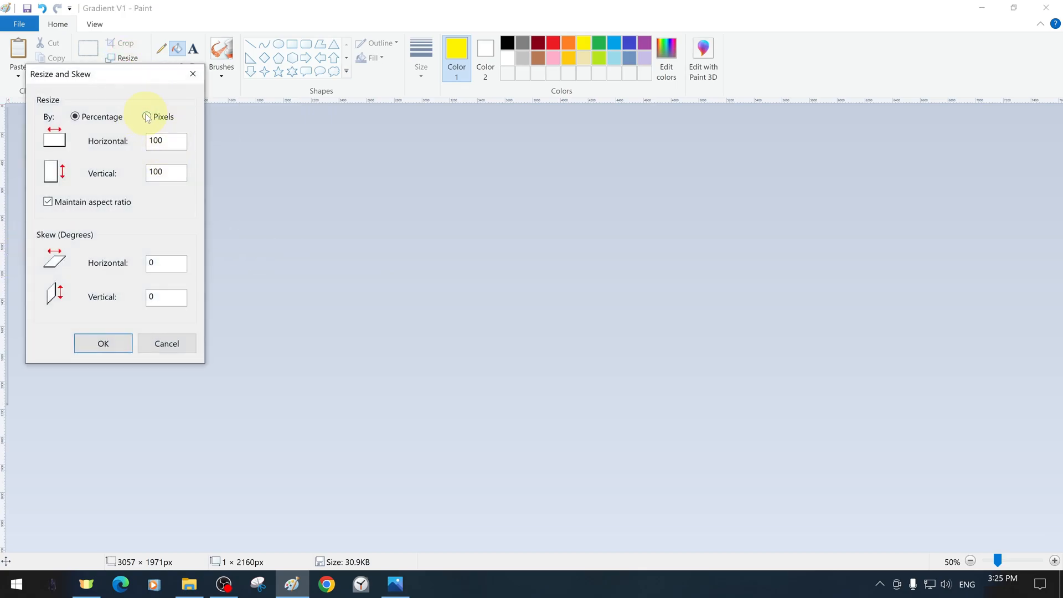
click(146, 116)
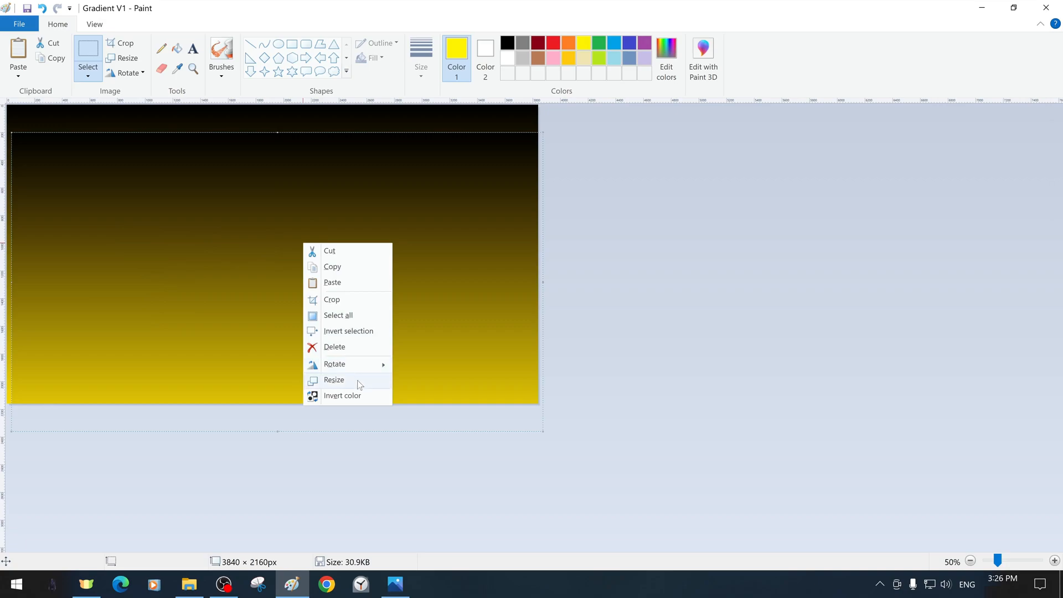
Step: Squash and stretch further gradient versions via Resize, undoing a misstep along the way
click(342, 395)
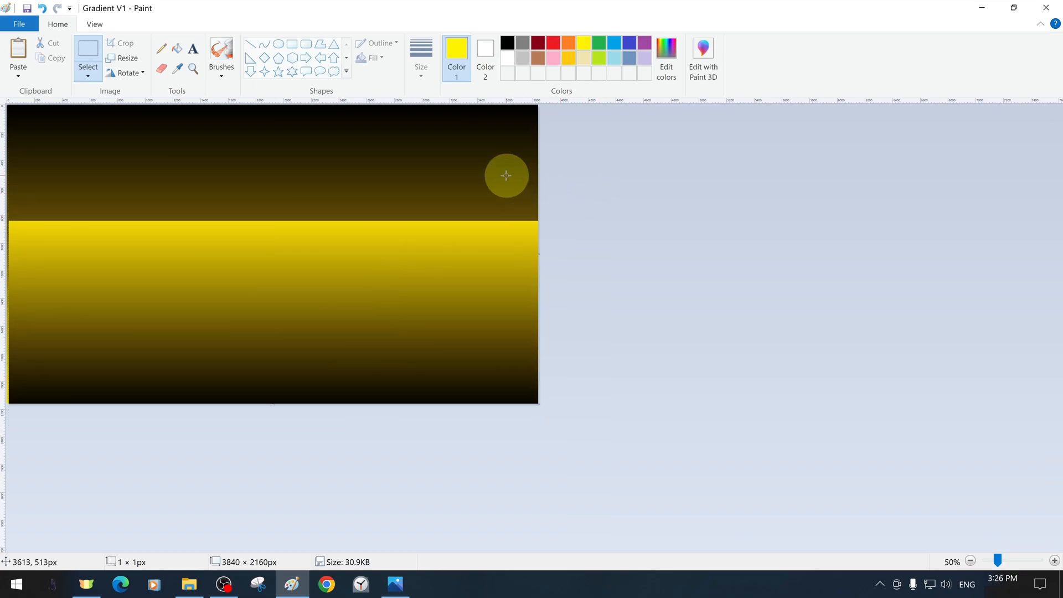
click(126, 57)
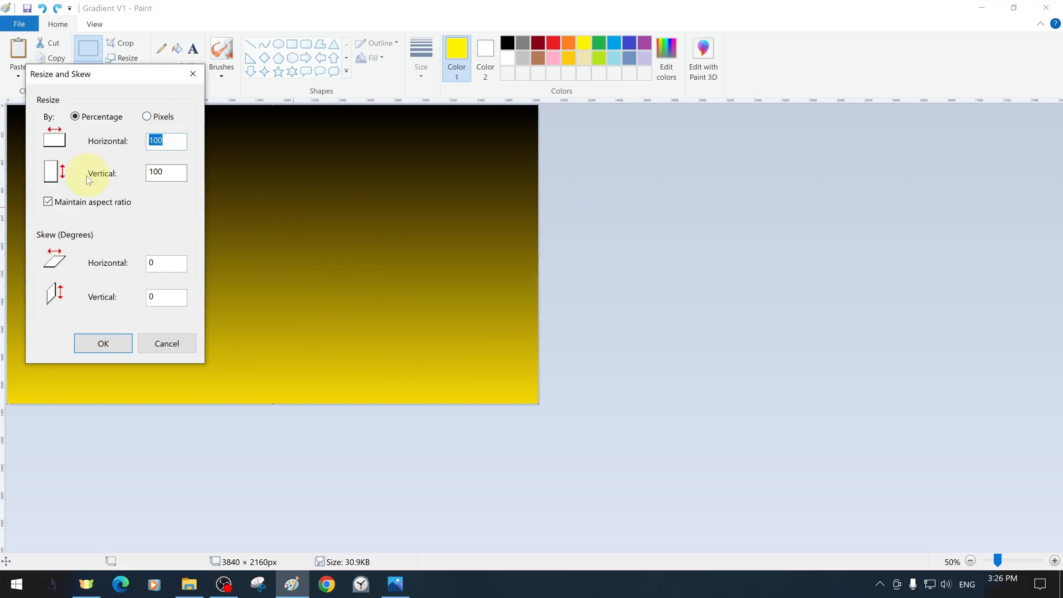
key(ctrl+a)
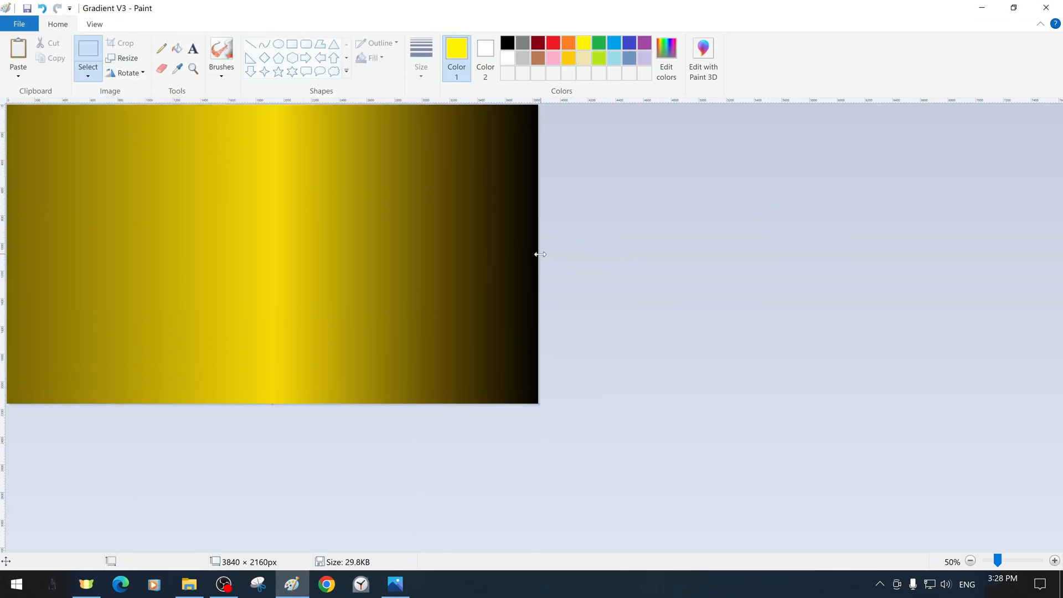
click(126, 57)
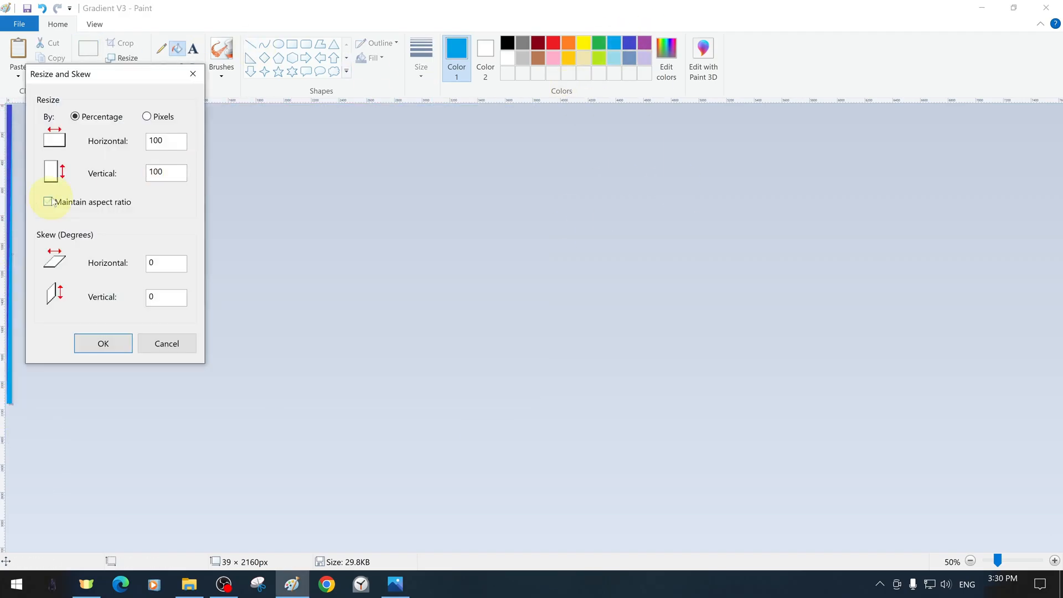
key(ctrl+z)
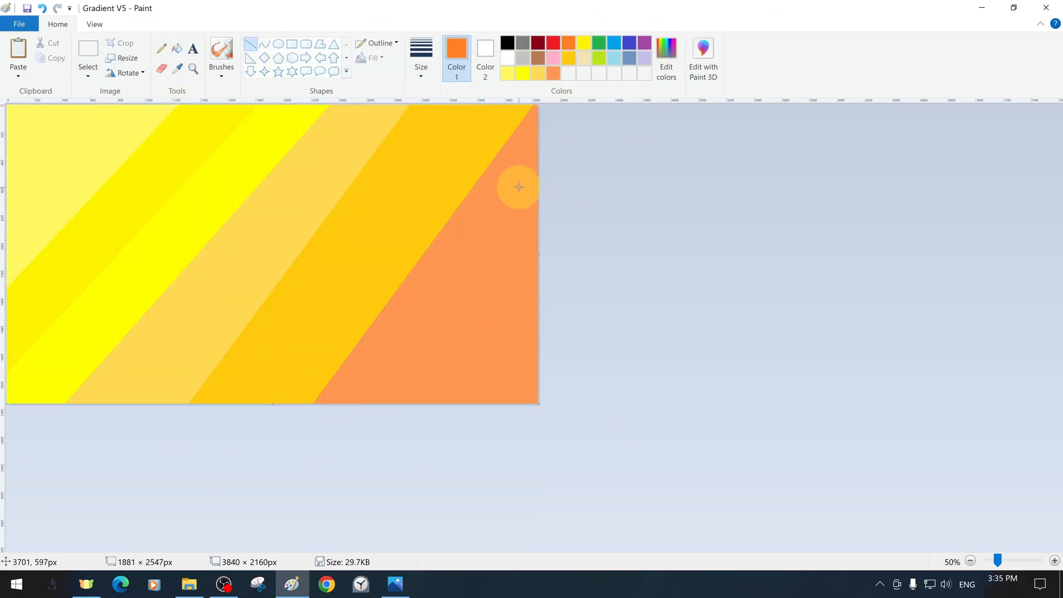
Step: Fill the last band orange, save the collage as a new image and view Gradient V6 in Photos
click(126, 59)
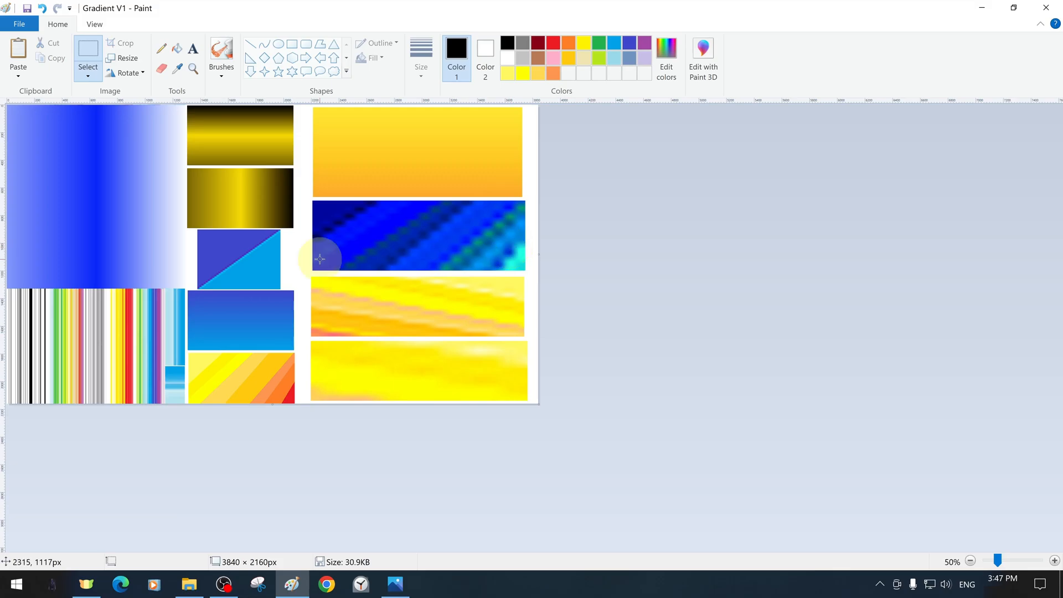
click(19, 24)
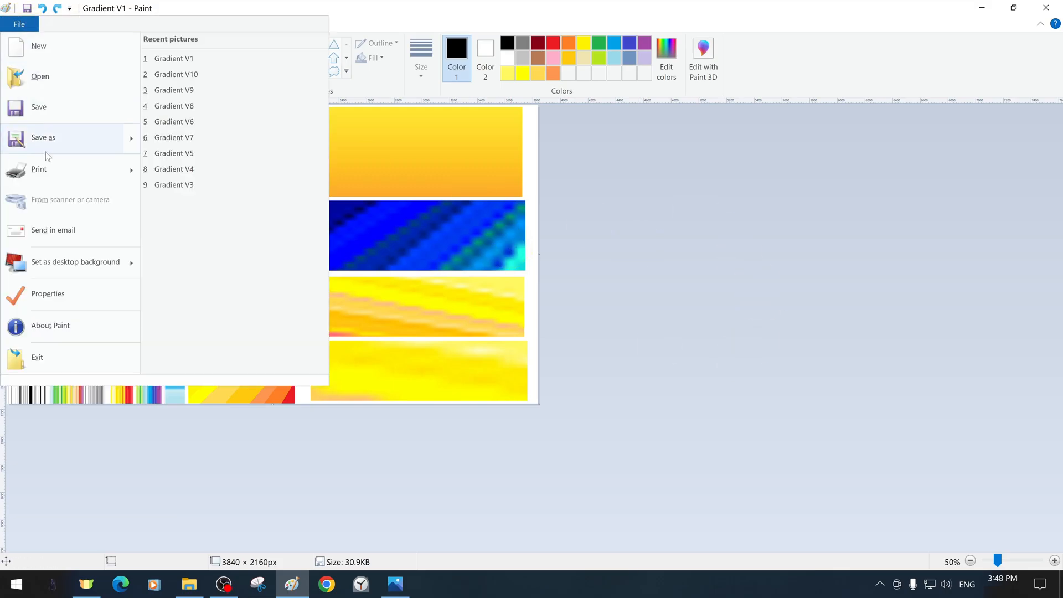
click(43, 137)
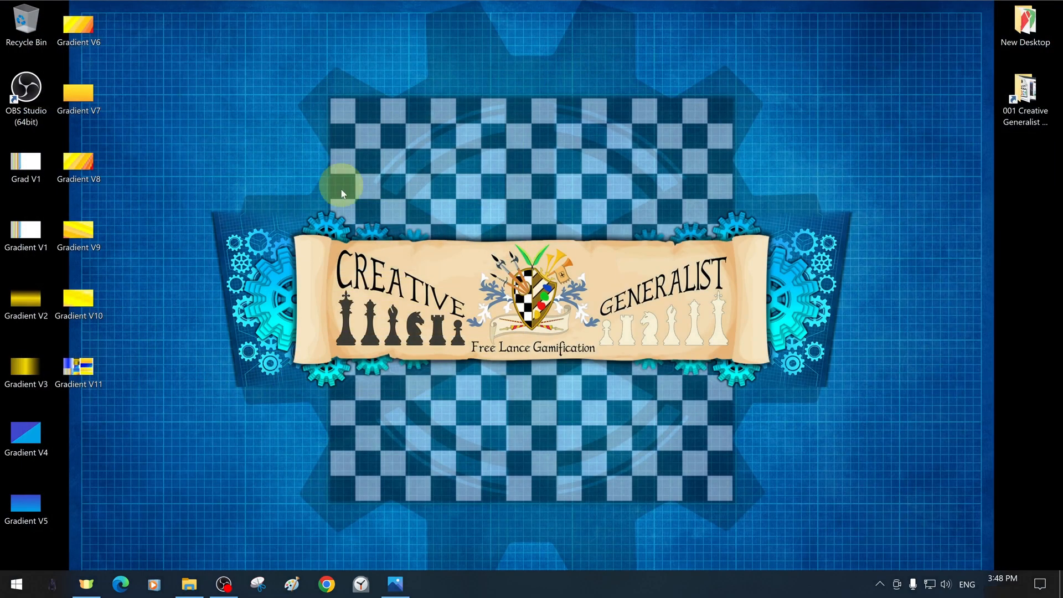
double_click(78, 22)
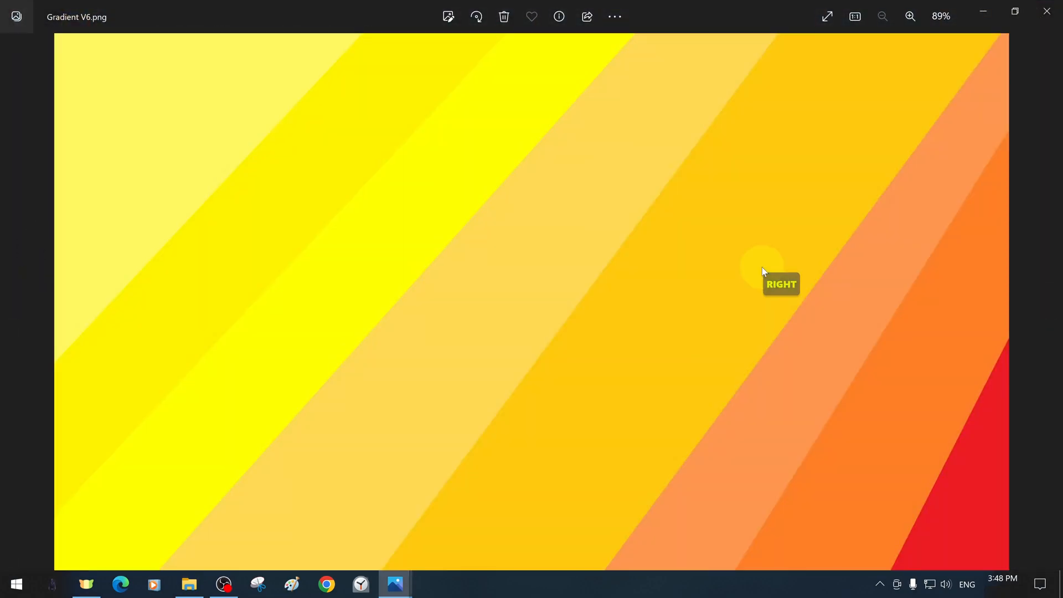